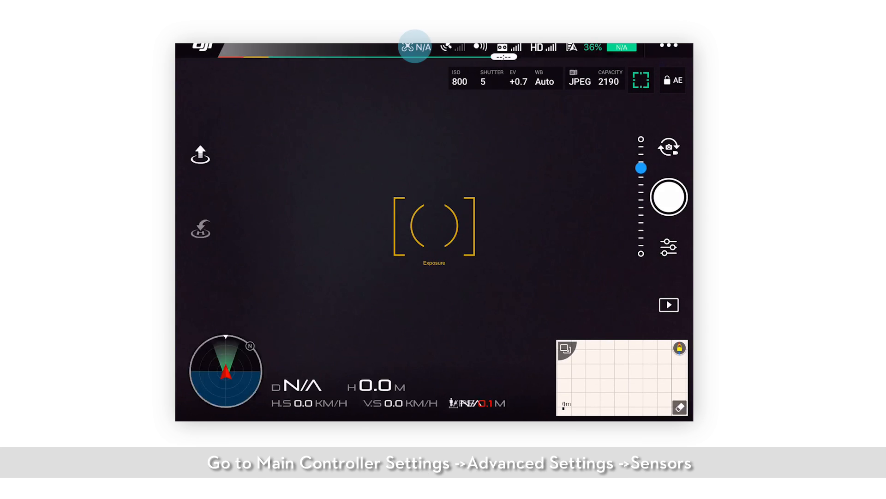
Step: Go from Main Controller Settings through Advanced Settings to the Sensors IMU page
left_click(408, 47)
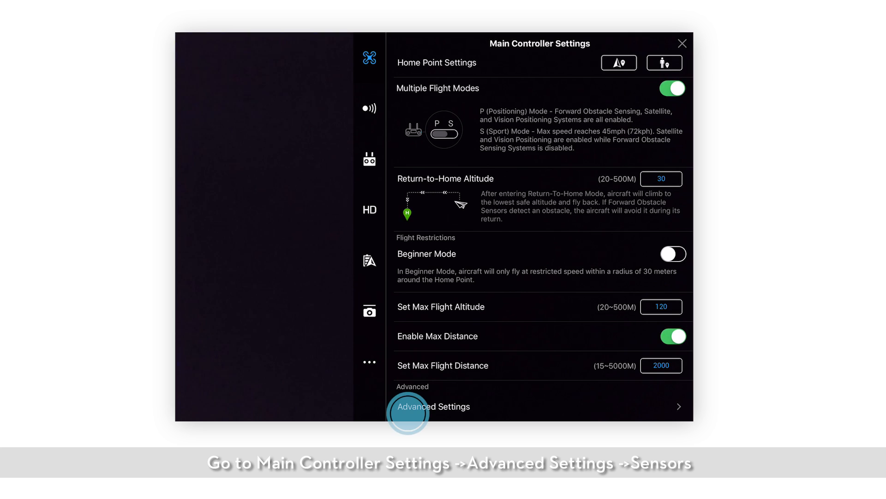
left_click(433, 406)
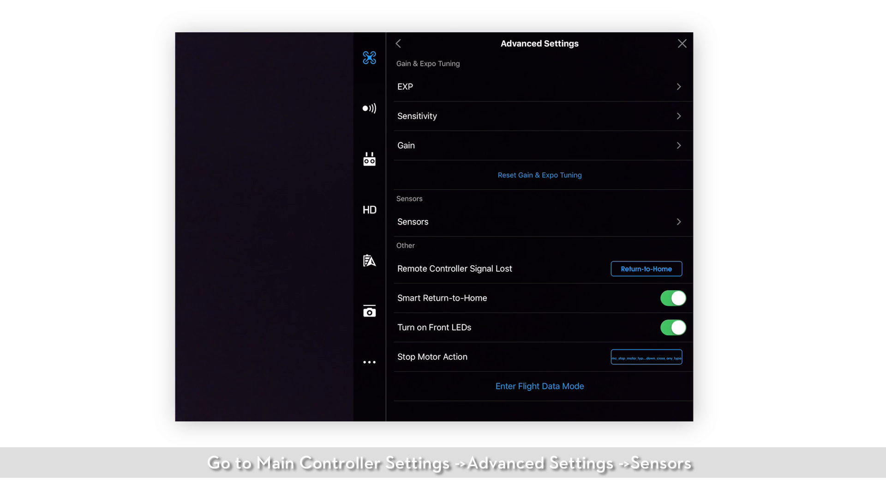
left_click(413, 222)
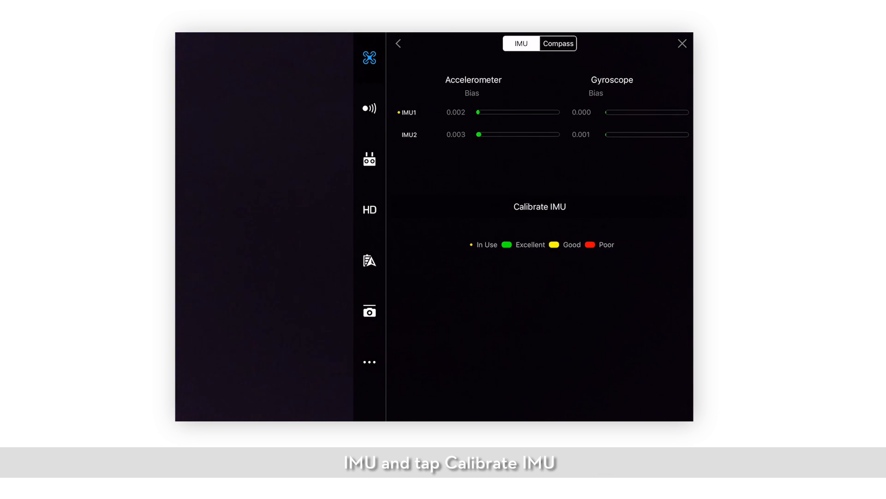
Step: Launch Calibrate IMU and start calibration at step 1 of 5, aircraft lying flat
left_click(539, 206)
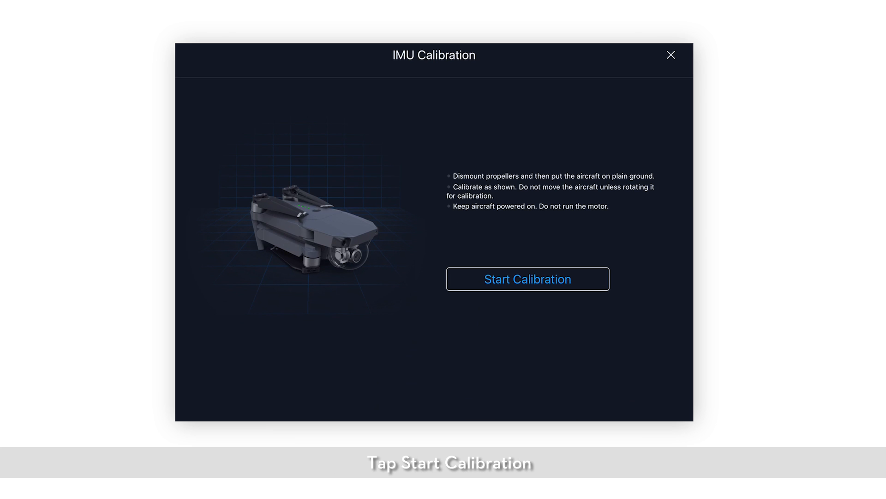
left_click(527, 278)
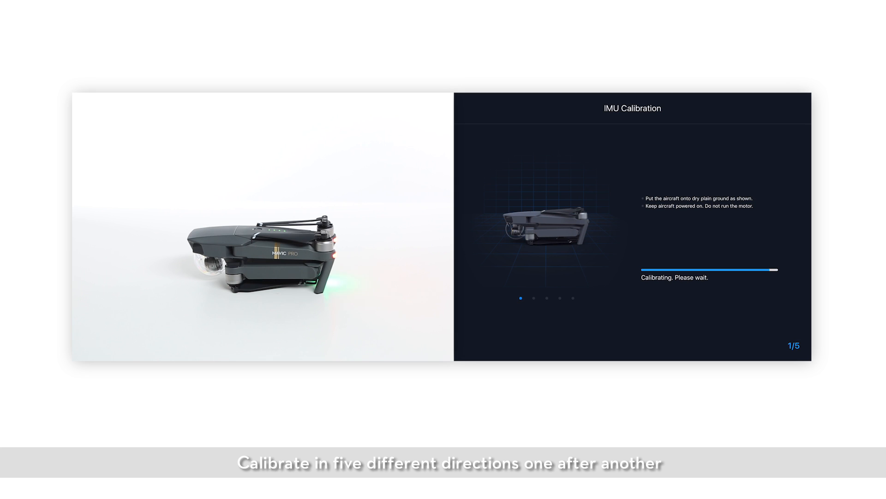